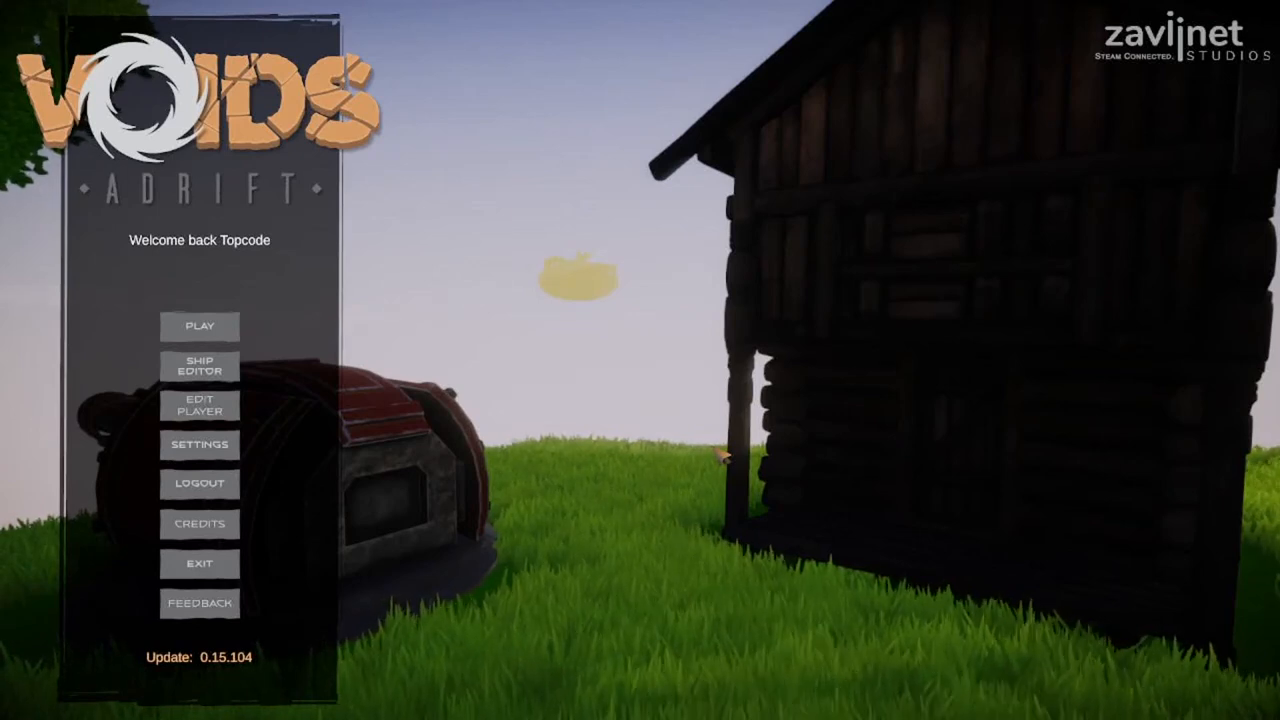
mouse_move(200, 364)
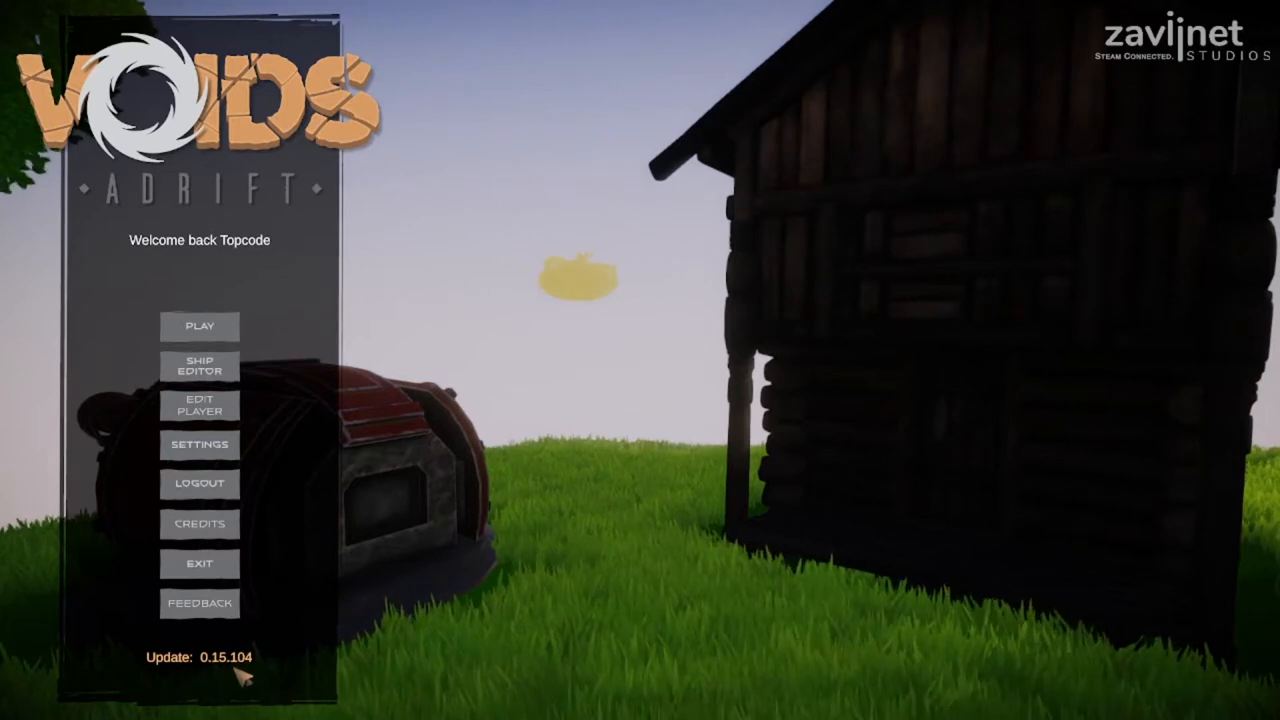
mouse_move(200, 444)
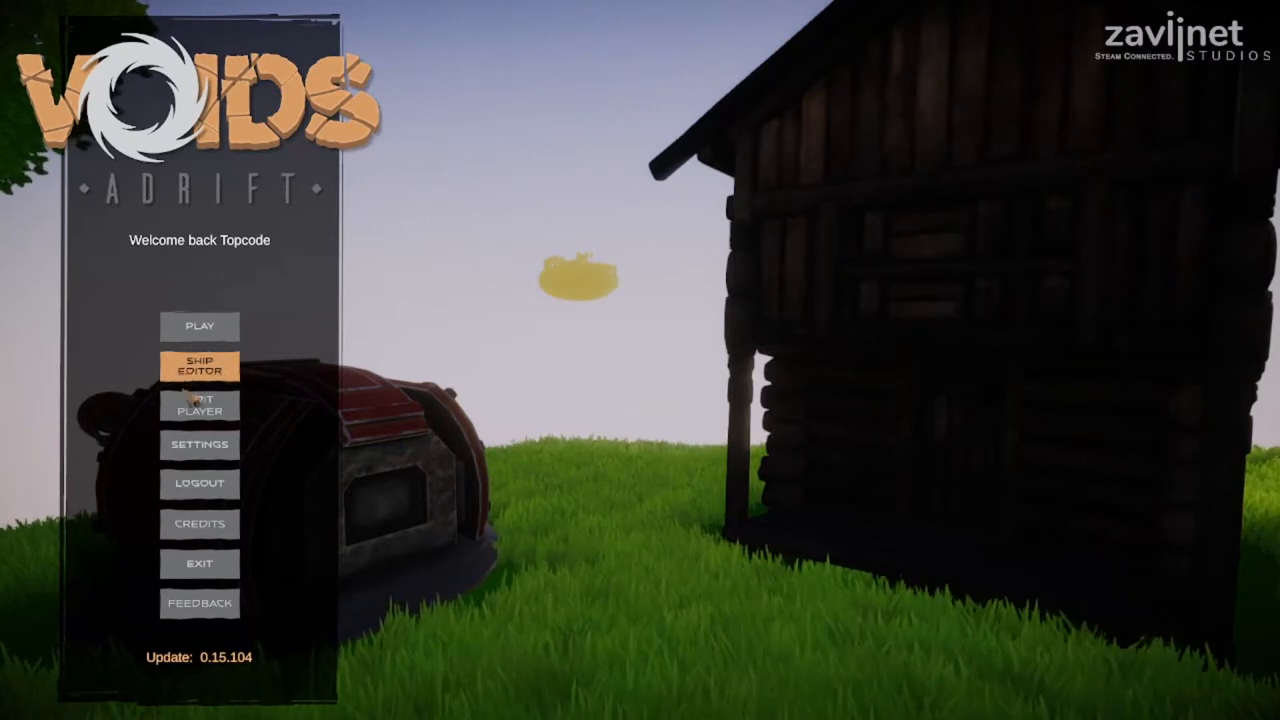
- Load the Scoop in the Ship Editor and pull one hull-frame corner vertex outward
left_click(200, 364)
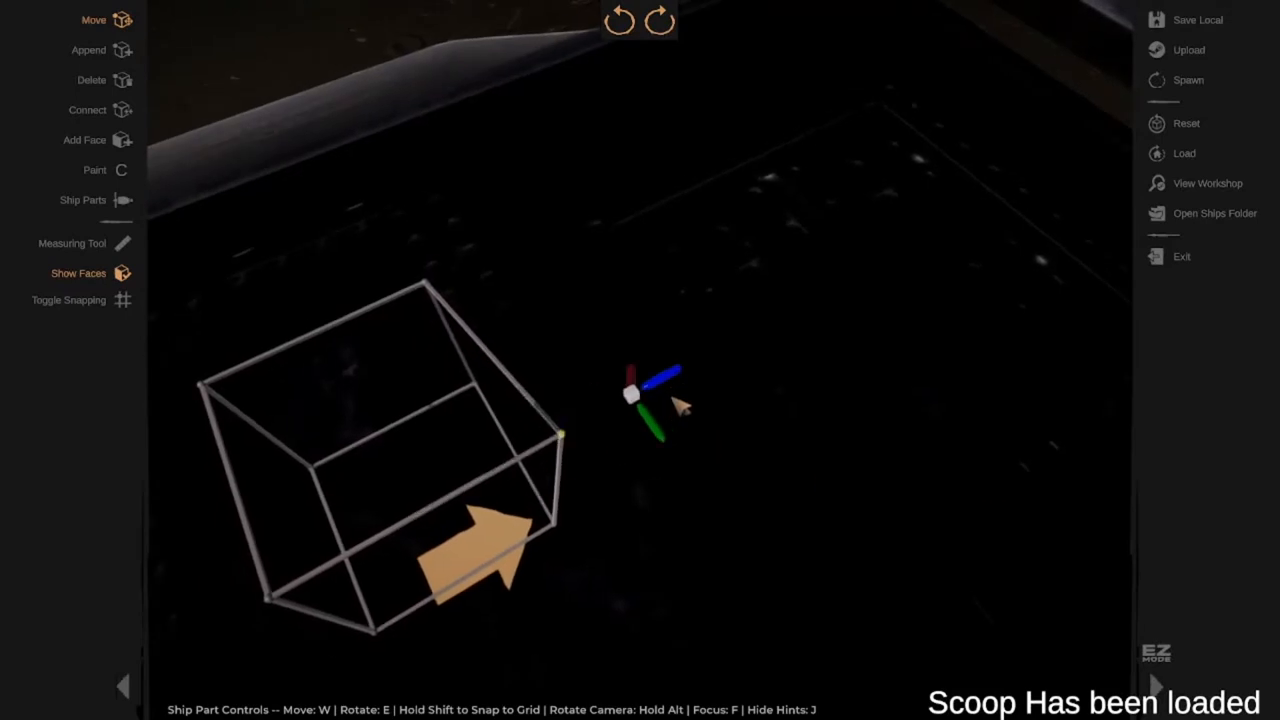
left_click_drag(656, 400, 600, 510)
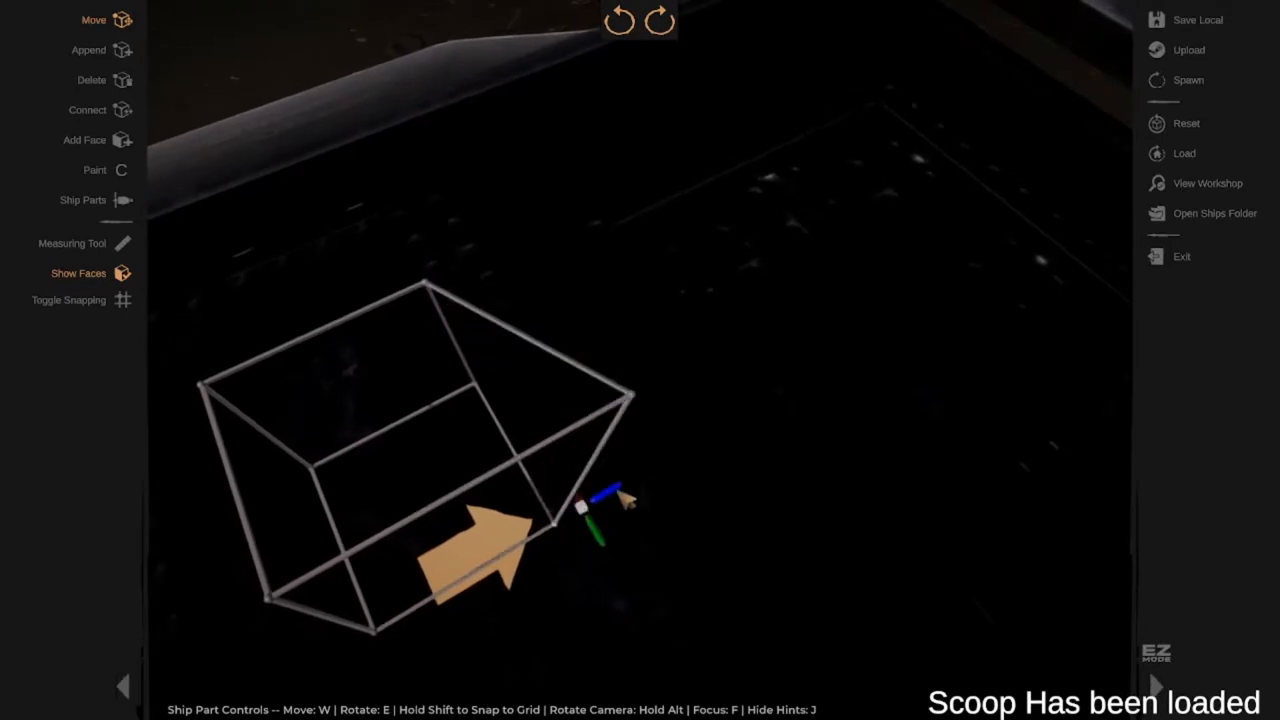
left_click_drag(596, 516, 640, 476)
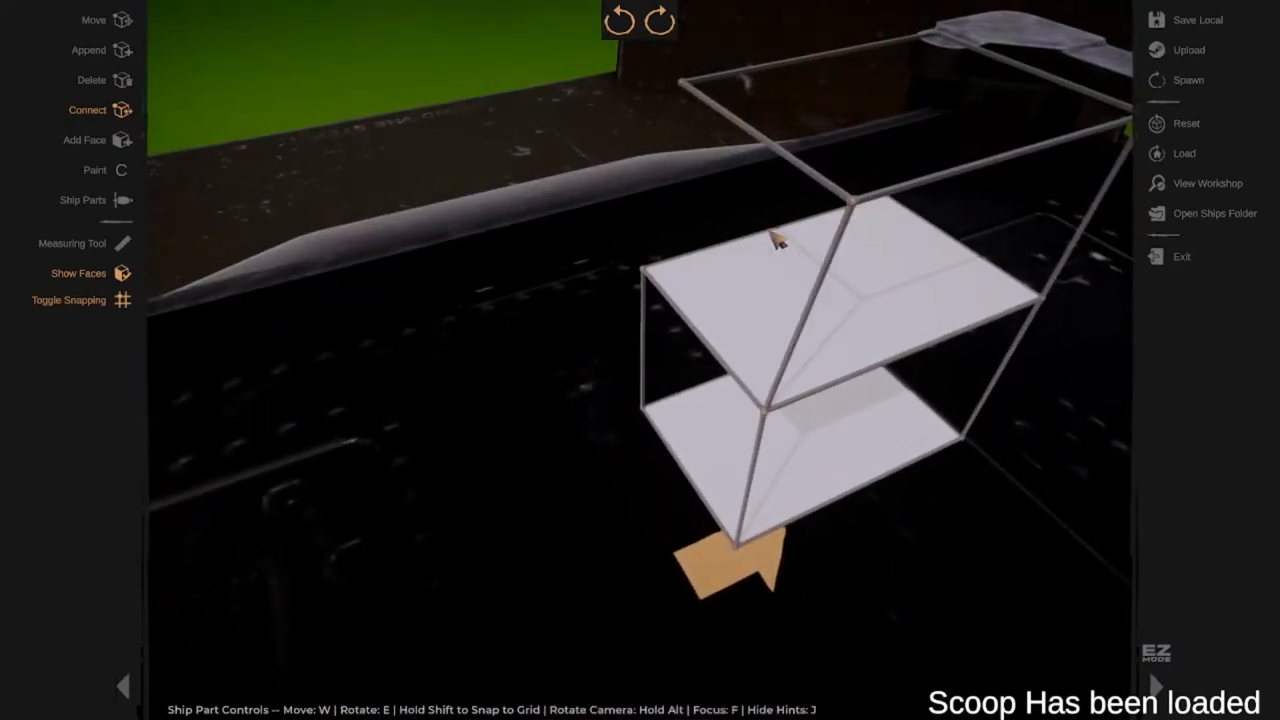
mouse_move(700, 110)
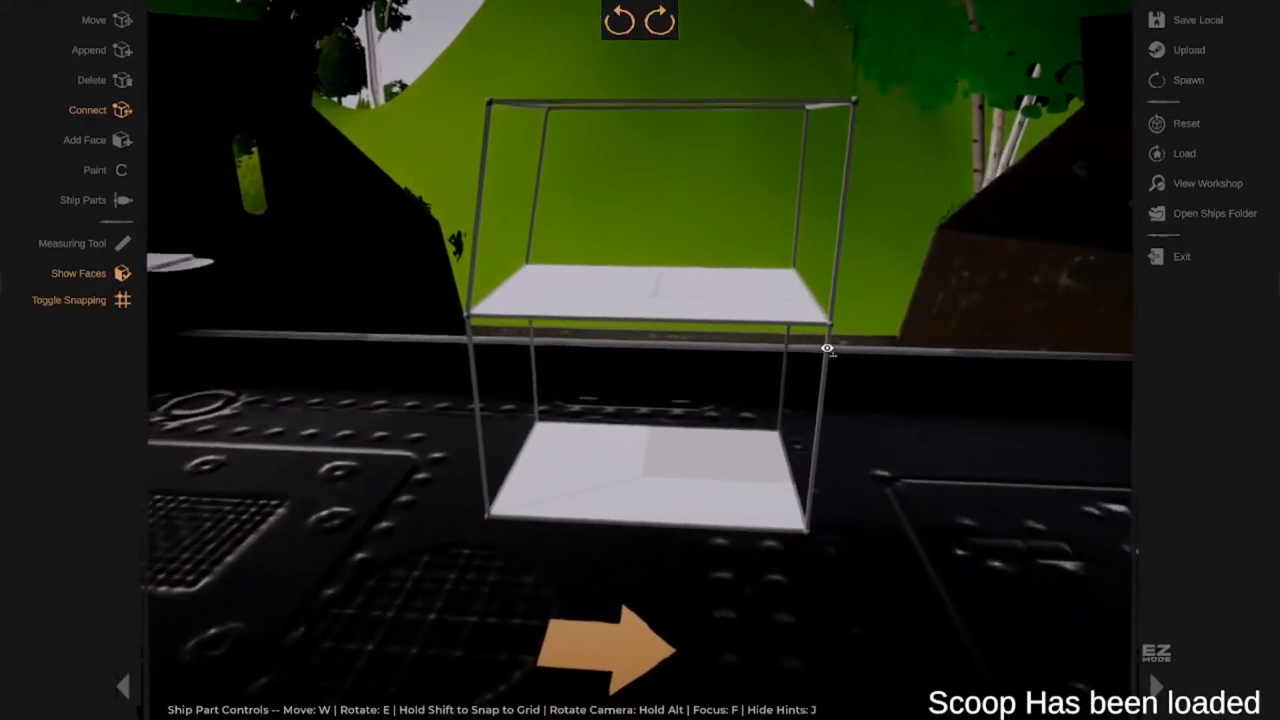
- Bring up the Choose Ship Prefabs catalogue on the Small tab
left_click(82, 200)
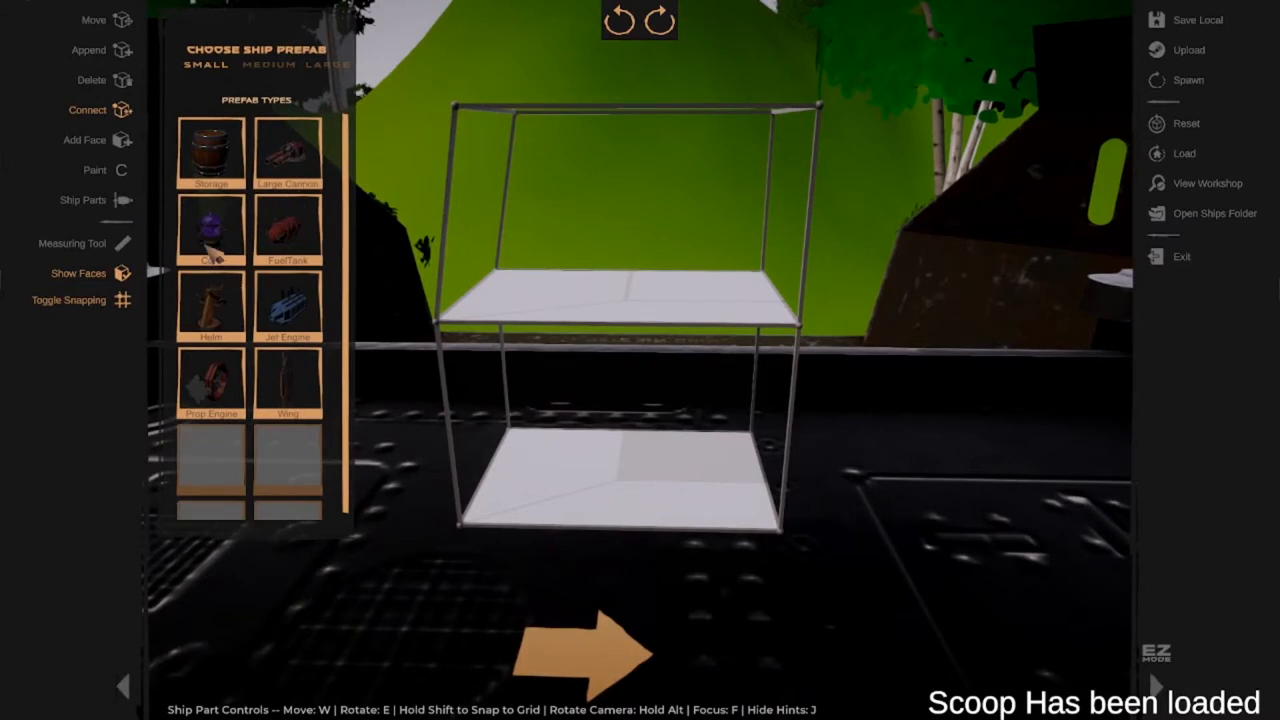
mouse_move(530, 576)
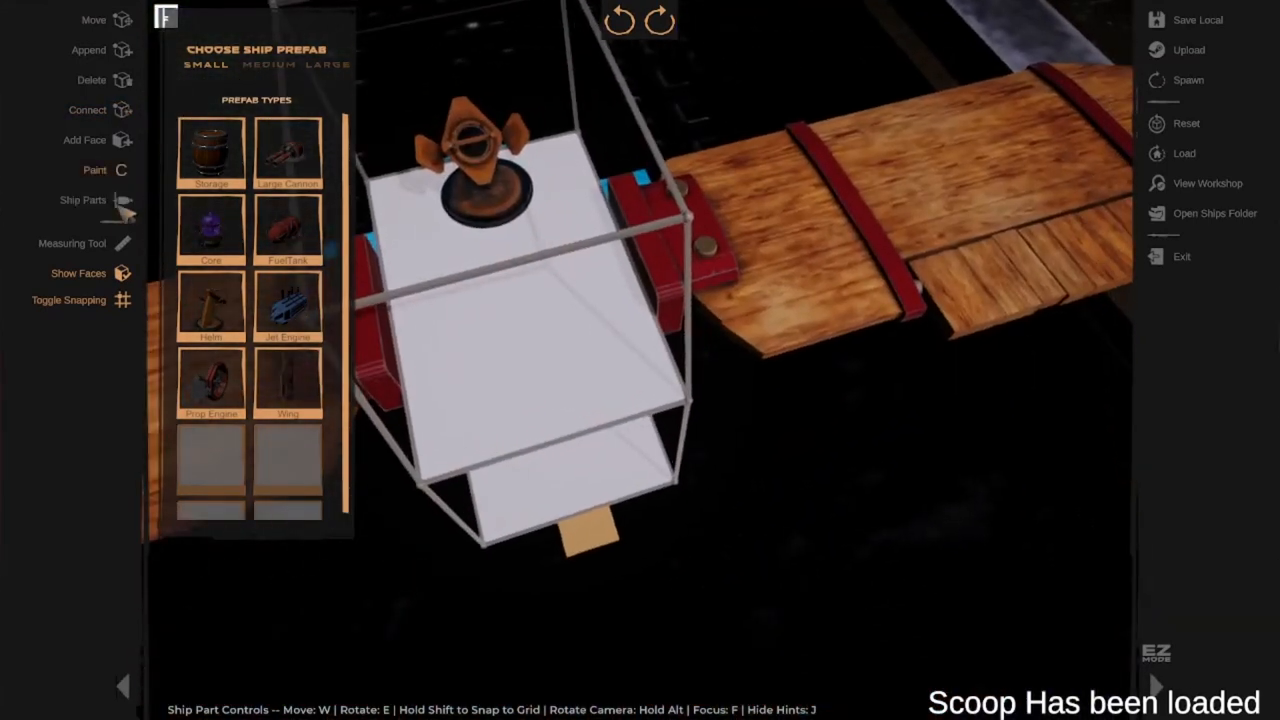
- Set the paint colour to pure red (R 255, G 0, B 0) and confirm
left_click(94, 168)
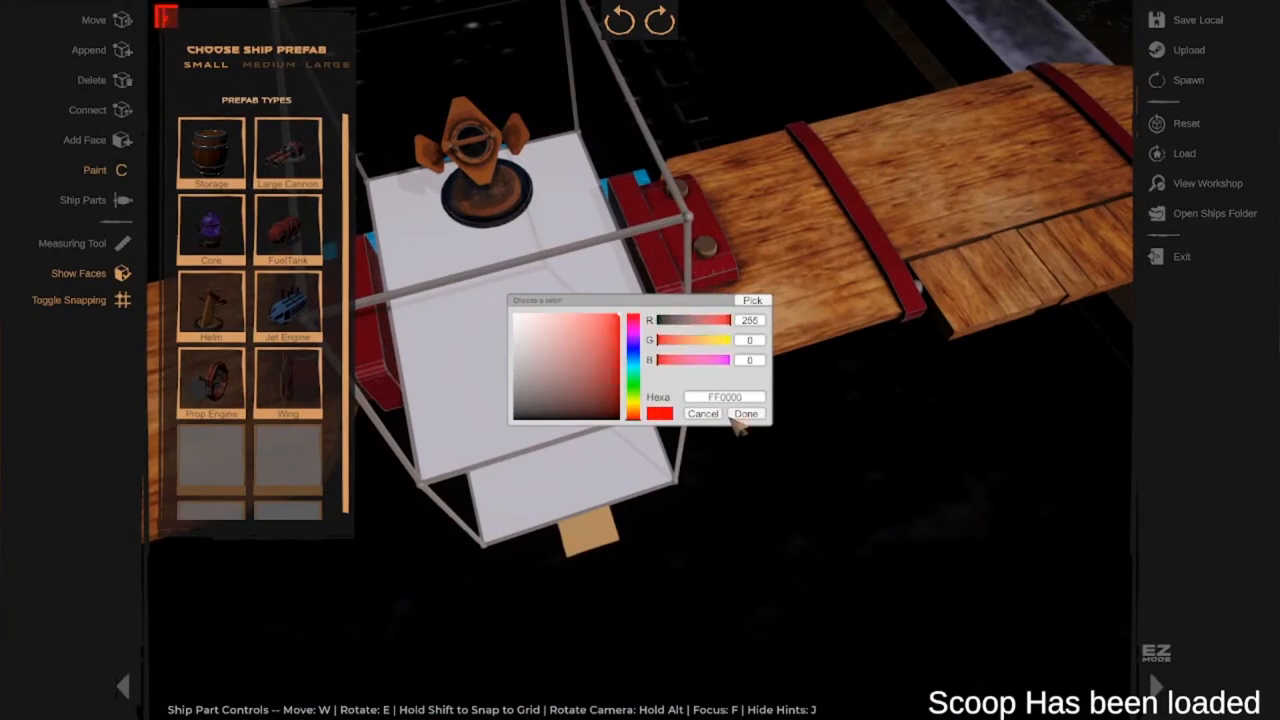
left_click(744, 412)
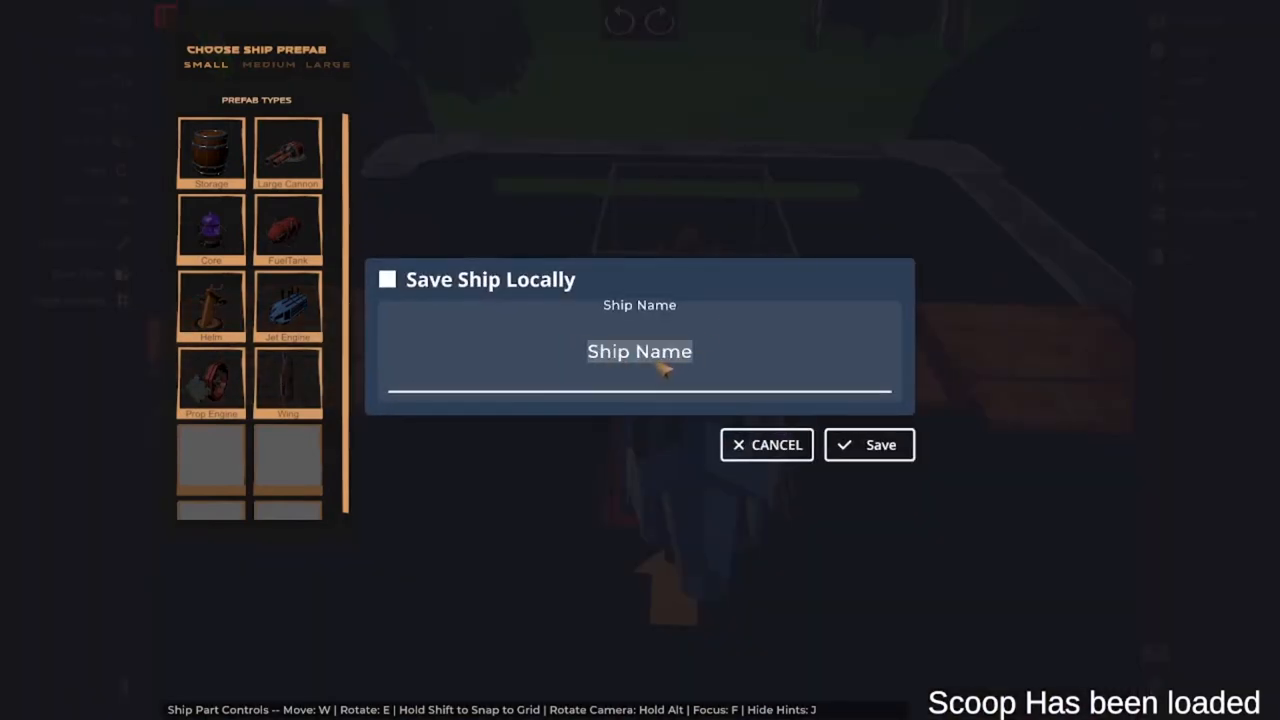
- Name the ship 'Tutorial' in the local save dialog and confirm the save
type("Tutori")
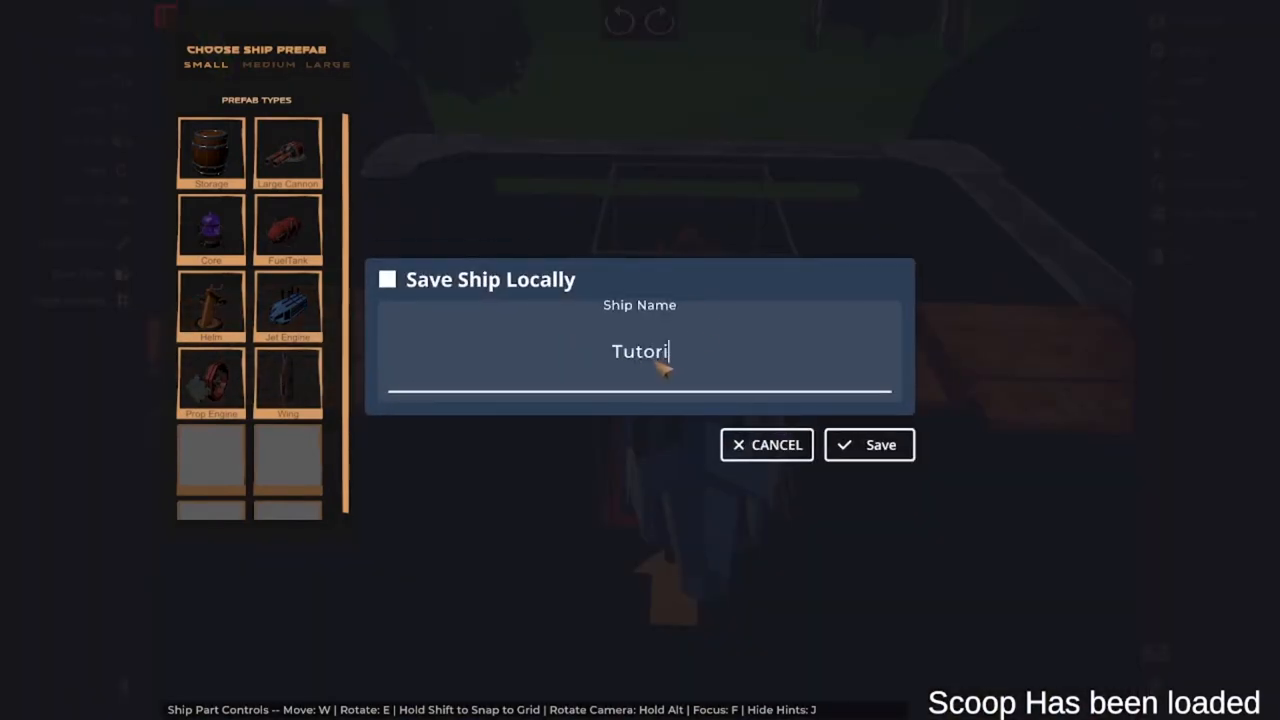
type("al")
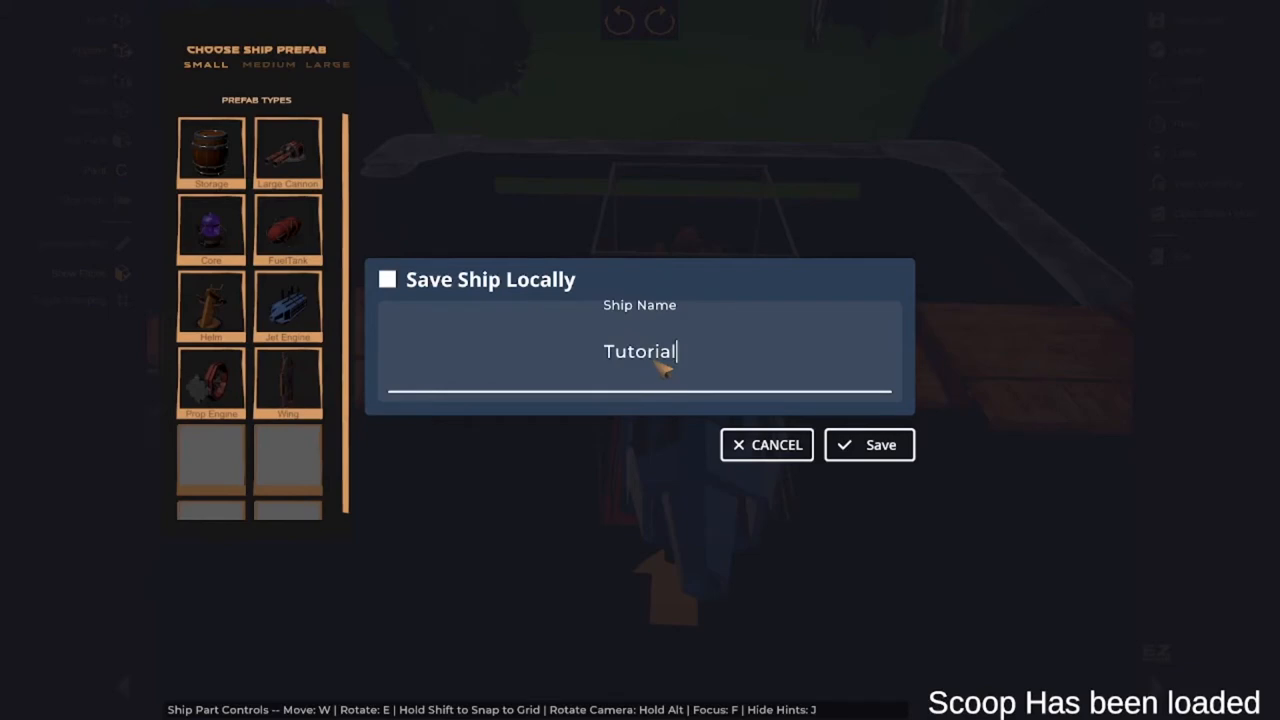
left_click(868, 444)
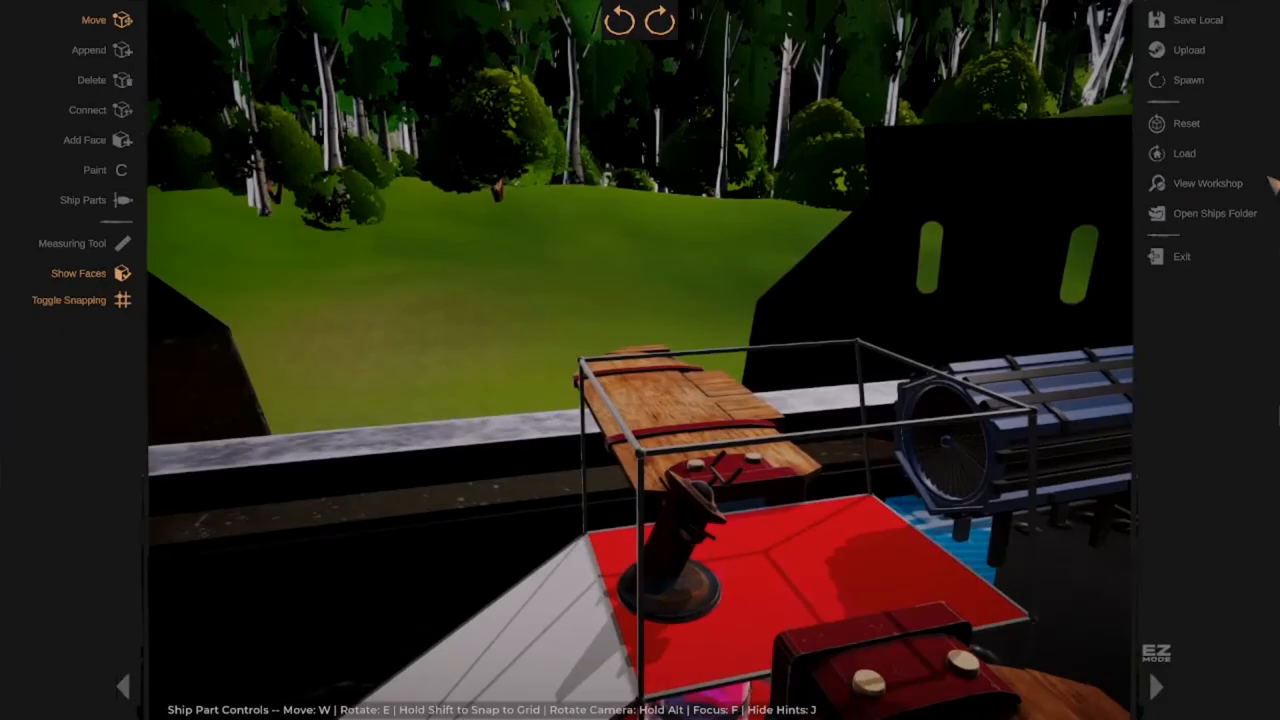
- Save the finished red-floored ship locally as Tutorial
left_click(1196, 20)
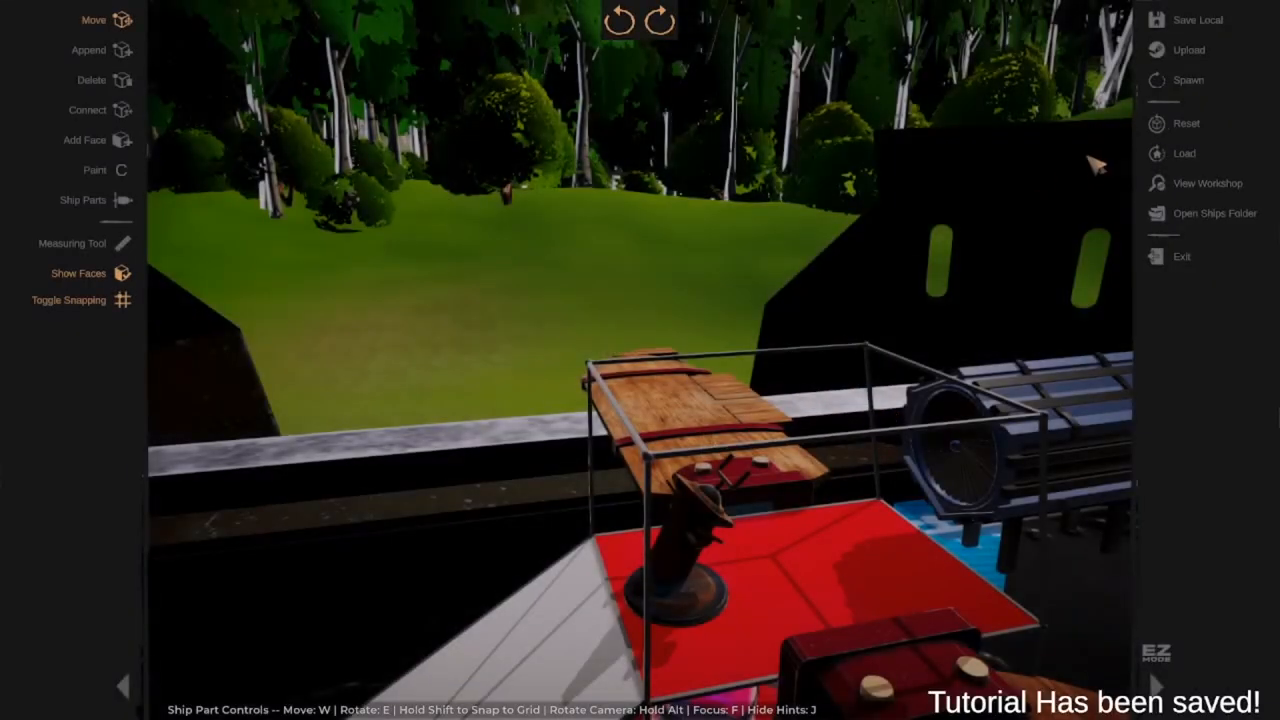
mouse_move(1096, 164)
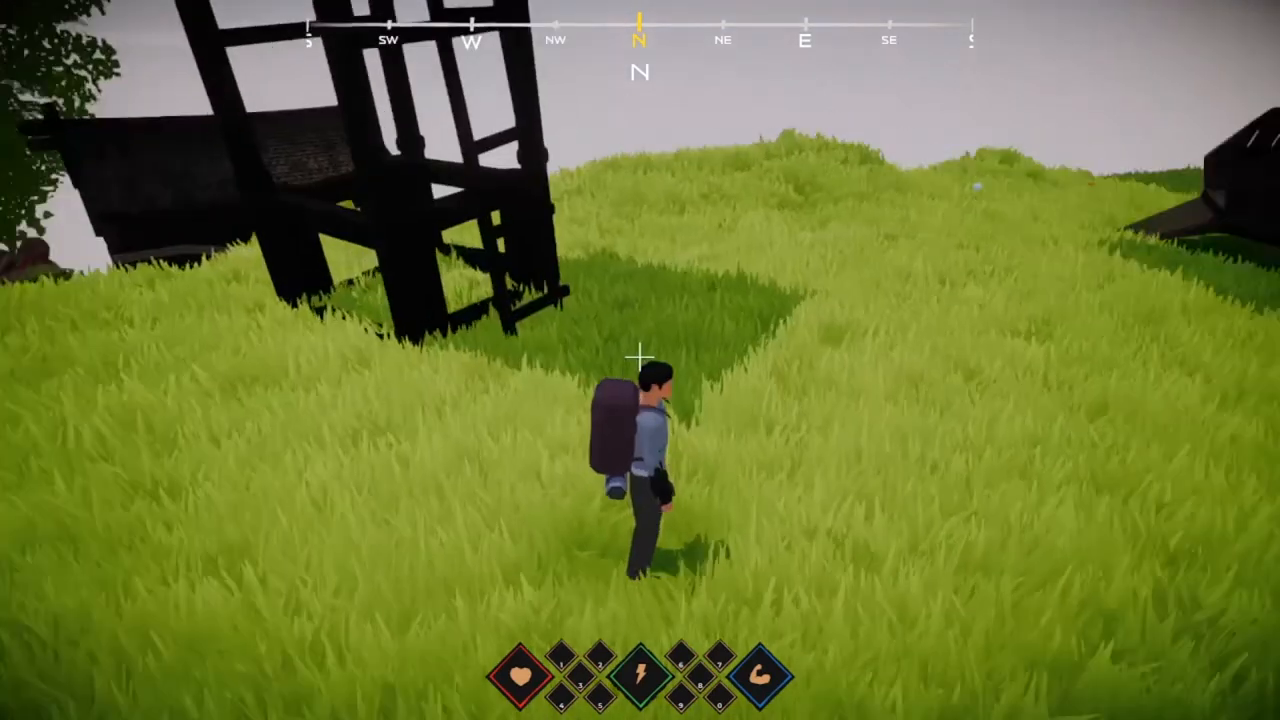
mouse_move(640, 360)
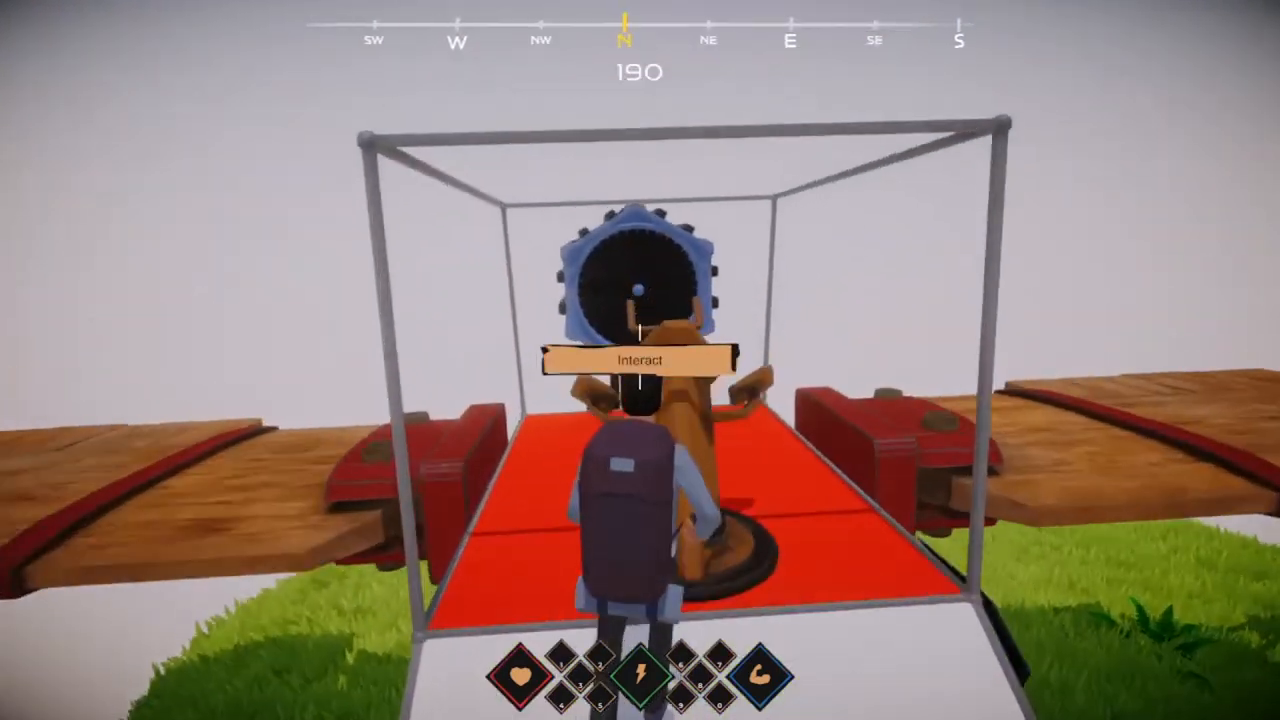
mouse_move(640, 360)
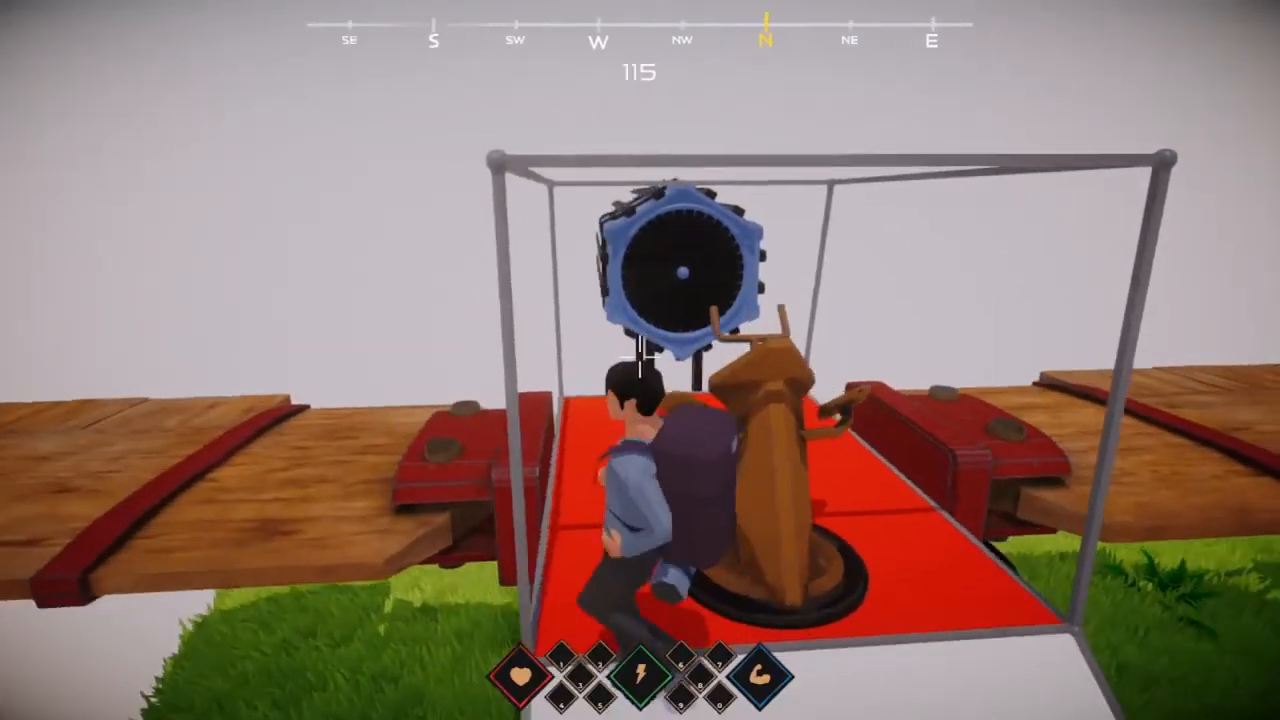
mouse_move(640, 360)
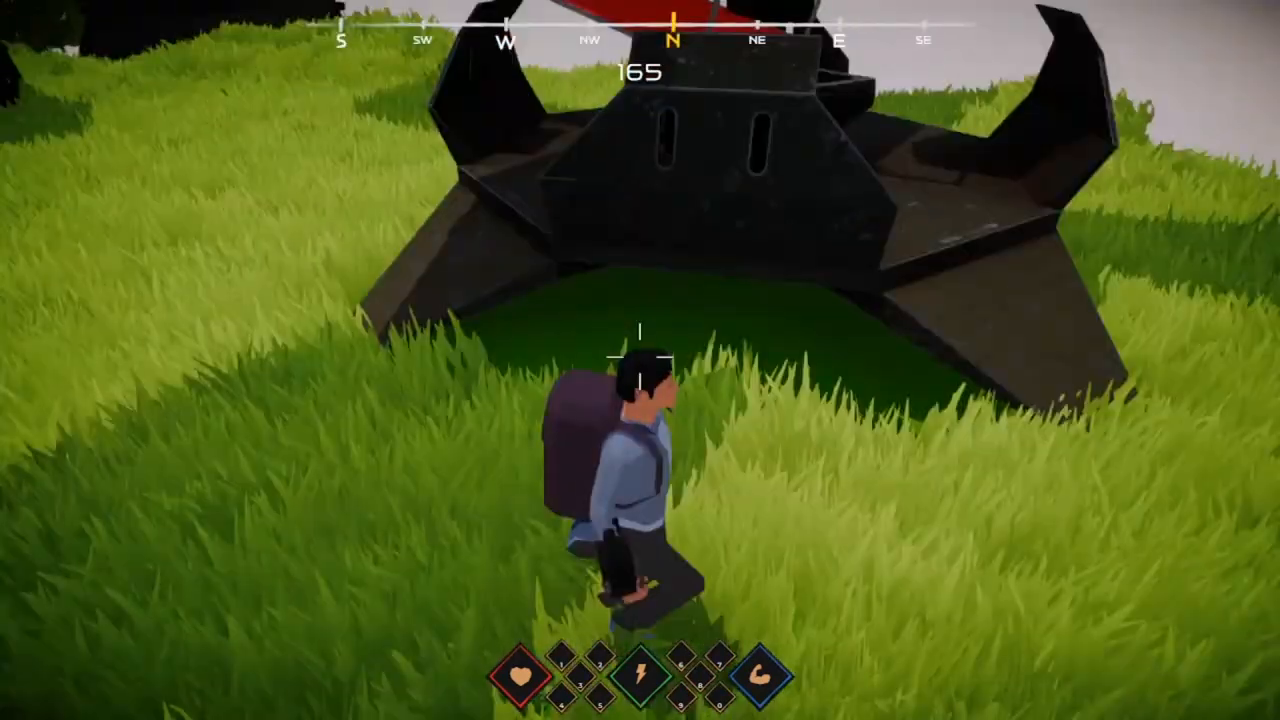
mouse_move(640, 360)
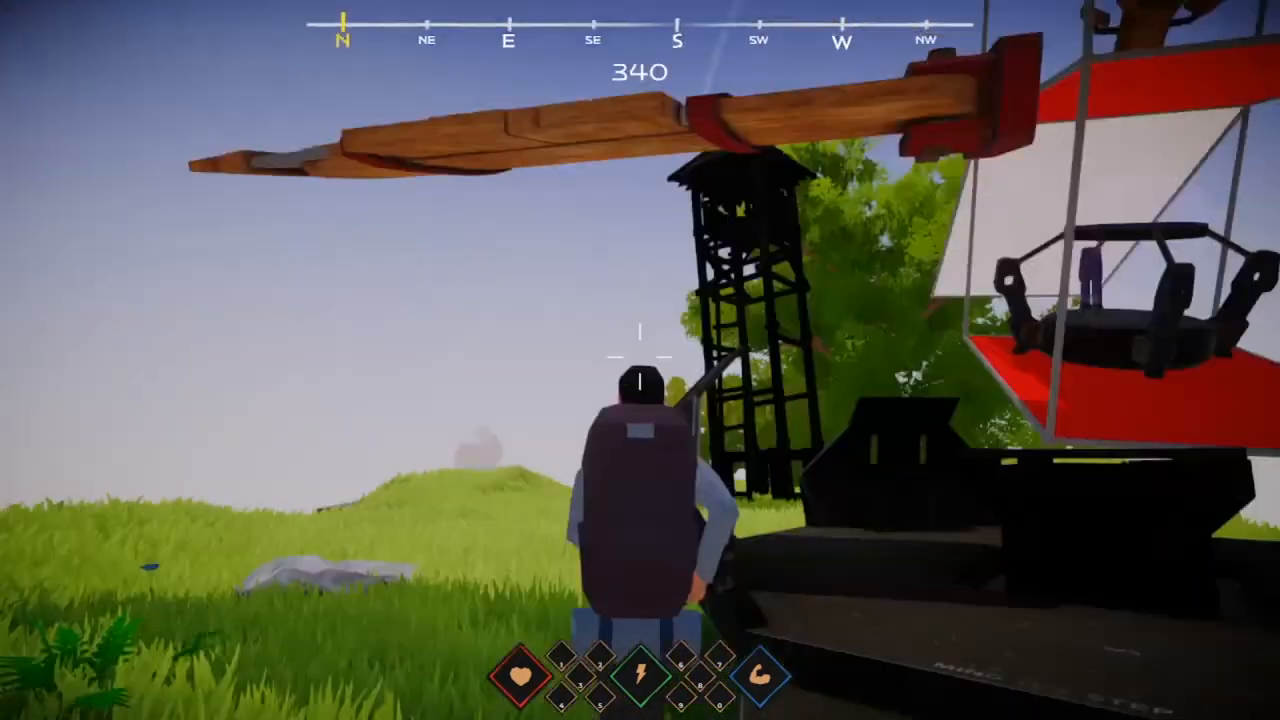